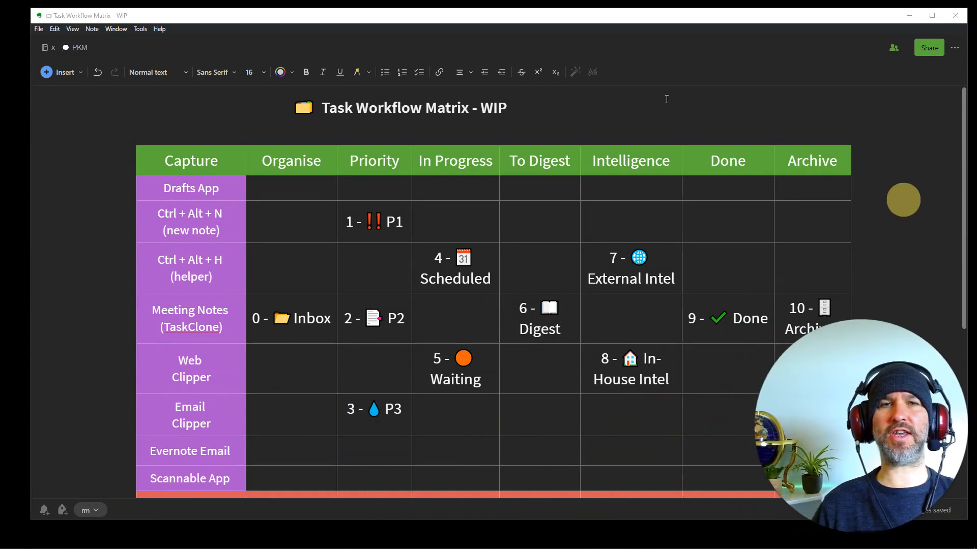
pyautogui.moveTo(556, 106)
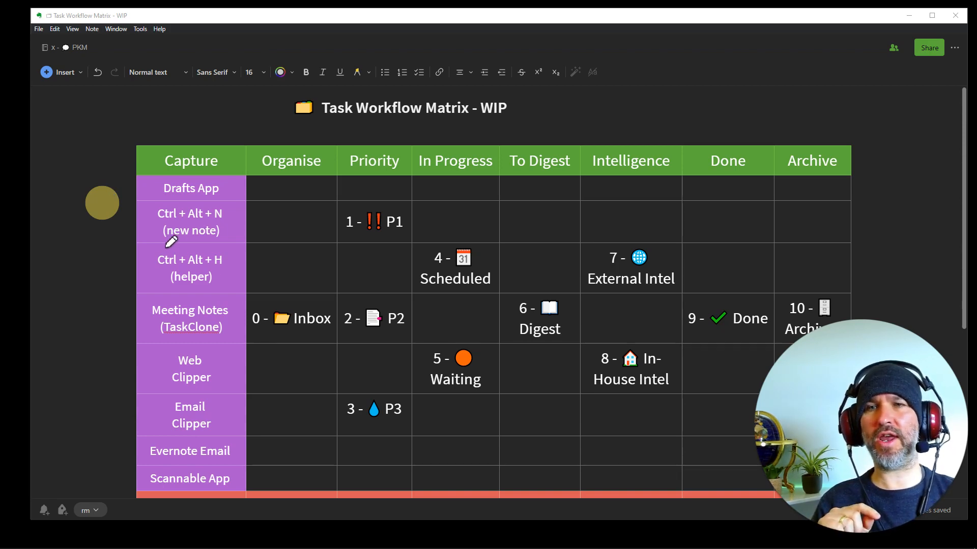
pyautogui.moveTo(94, 259)
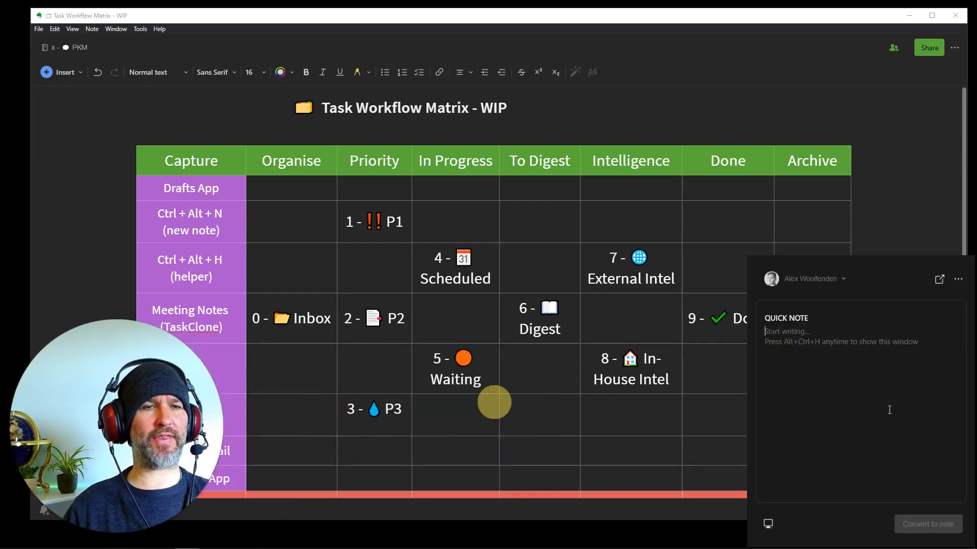
# Jot the reminder to speak with Sally about the marketing budget and save the quick note
pyautogui.write('Speak to Sally about that')
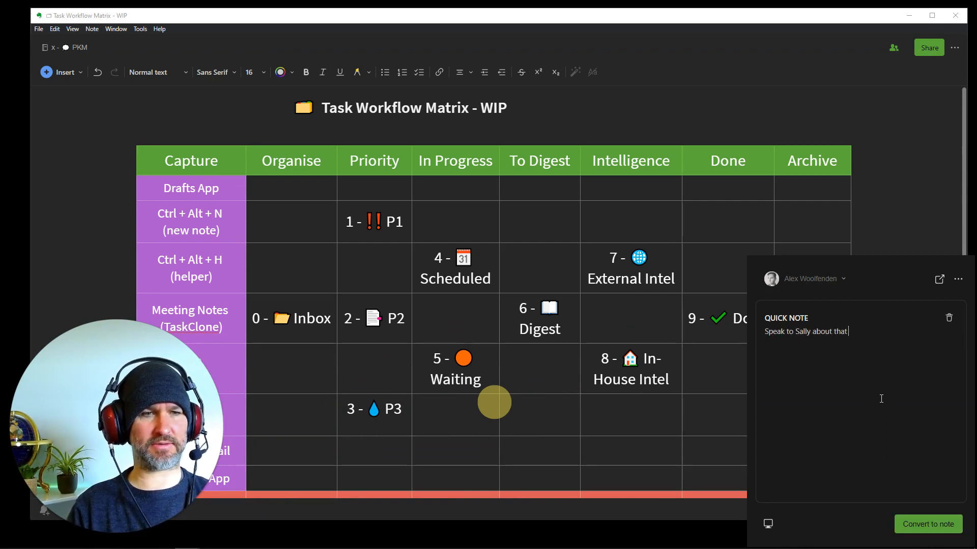
pyautogui.write('marketing bu')
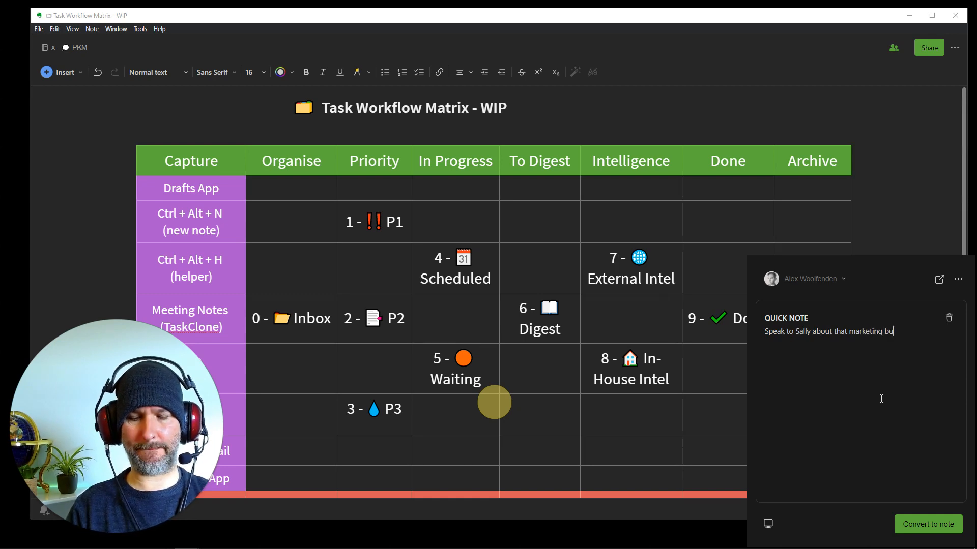
pyautogui.write('dget')
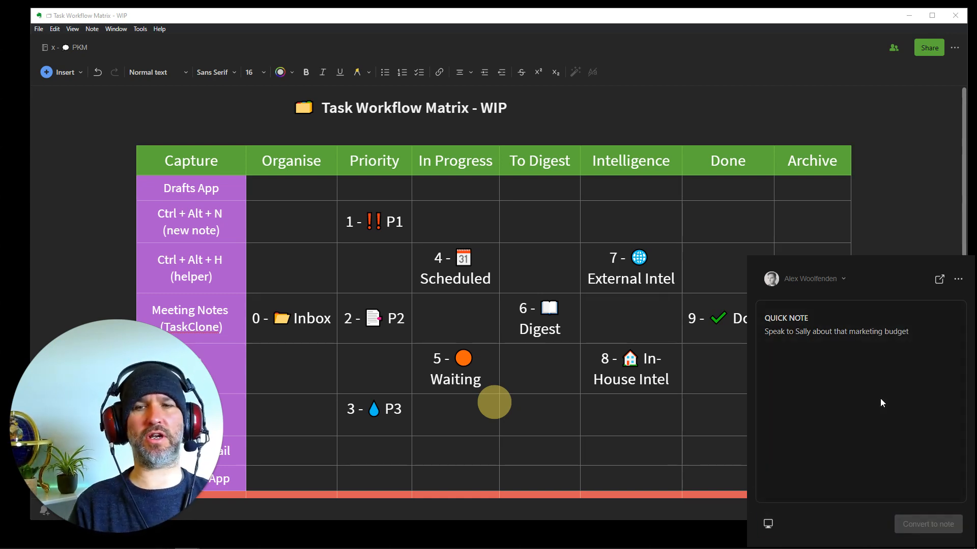
pyautogui.click(927, 523)
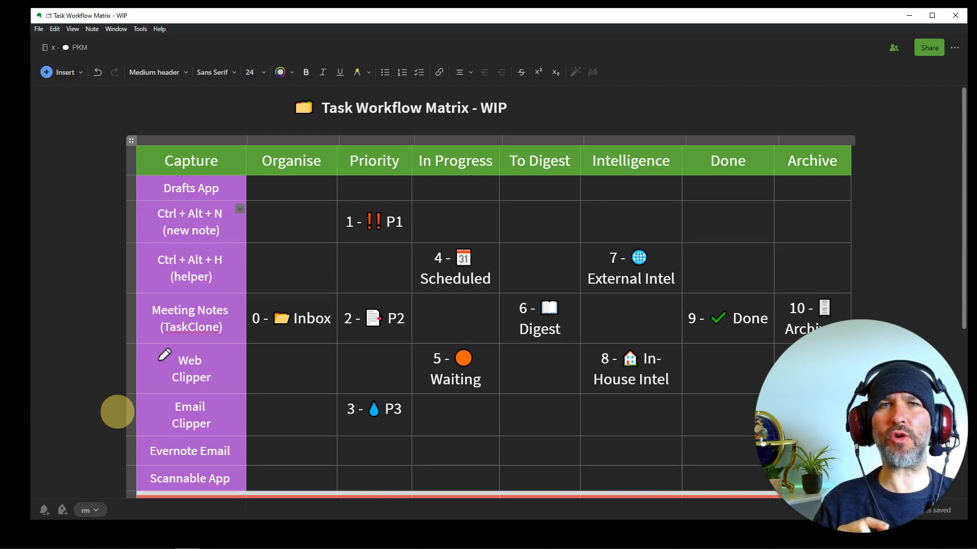
pyautogui.click(222, 230)
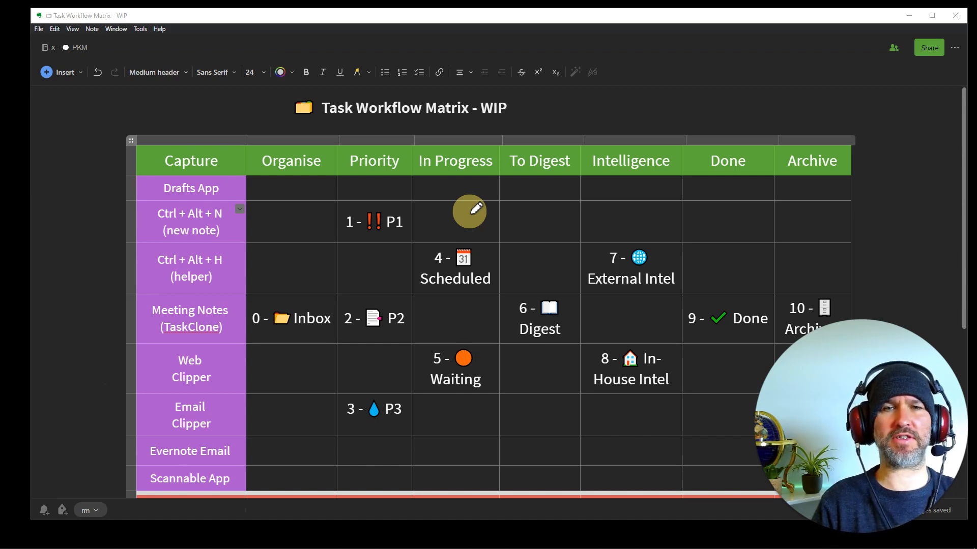
pyautogui.moveTo(473, 224); pyautogui.dragTo(455, 423)
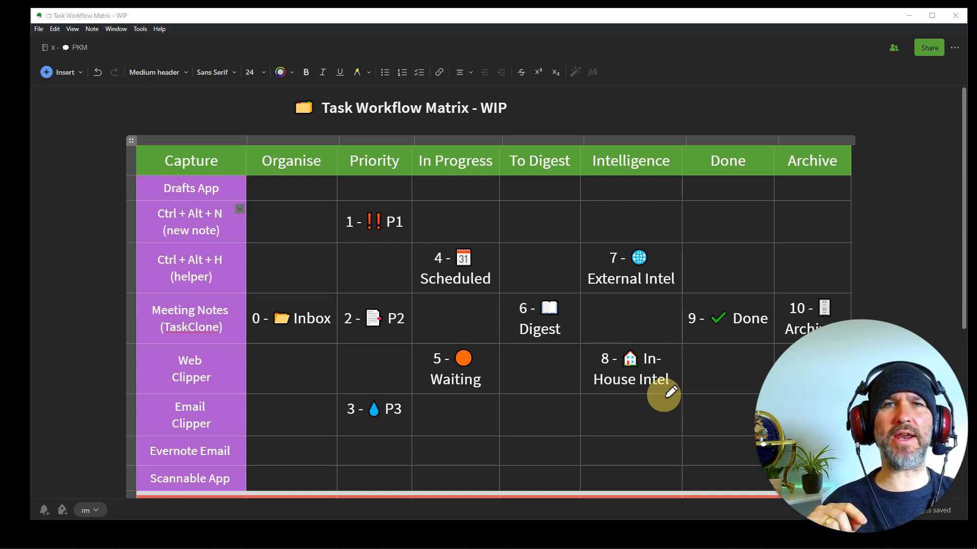
pyautogui.moveTo(226, 411)
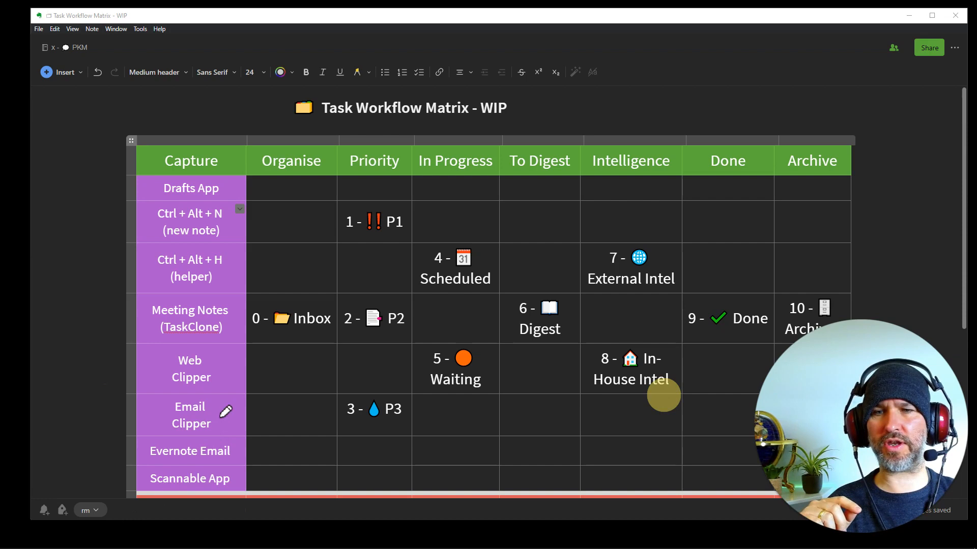
pyautogui.moveTo(191, 368); pyautogui.dragTo(604, 305)
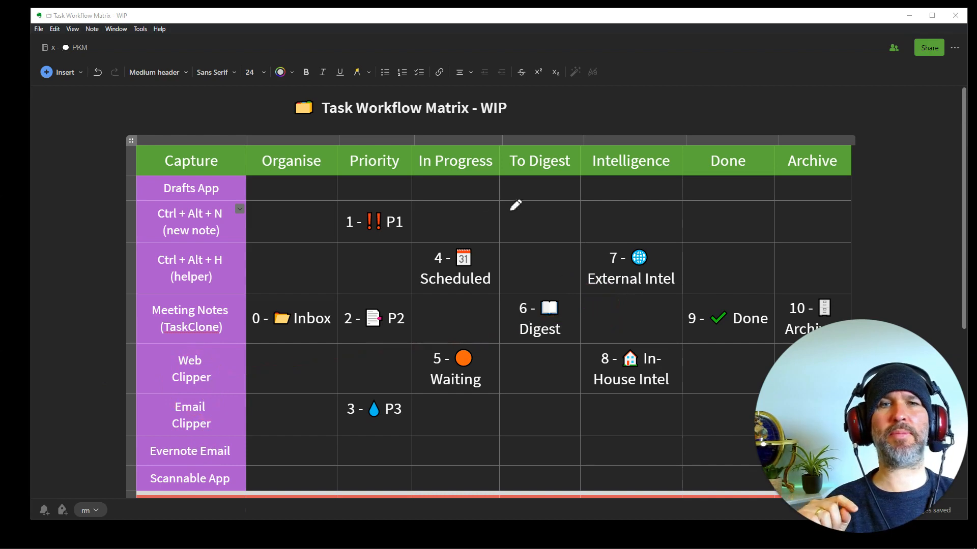
pyautogui.moveTo(430, 193); pyautogui.dragTo(722, 176)
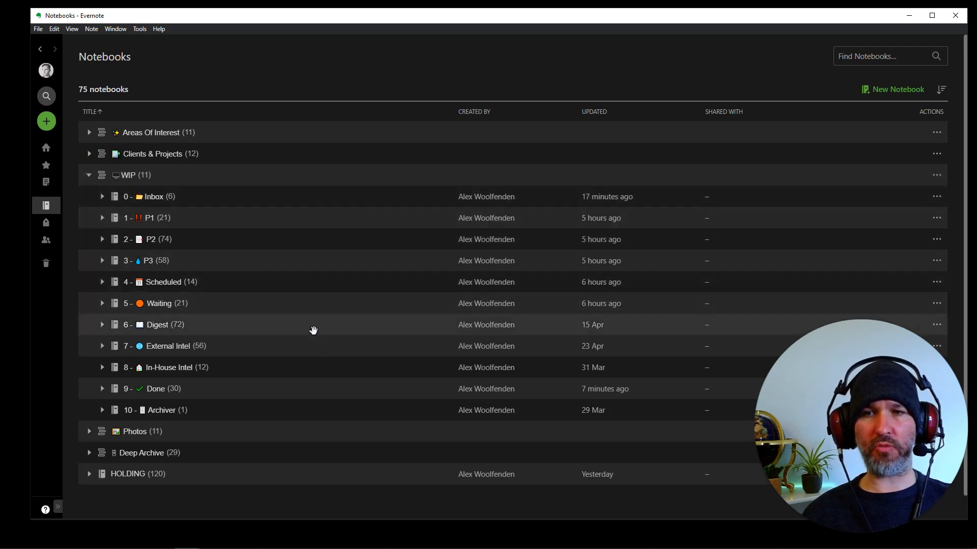
pyautogui.moveTo(334, 339)
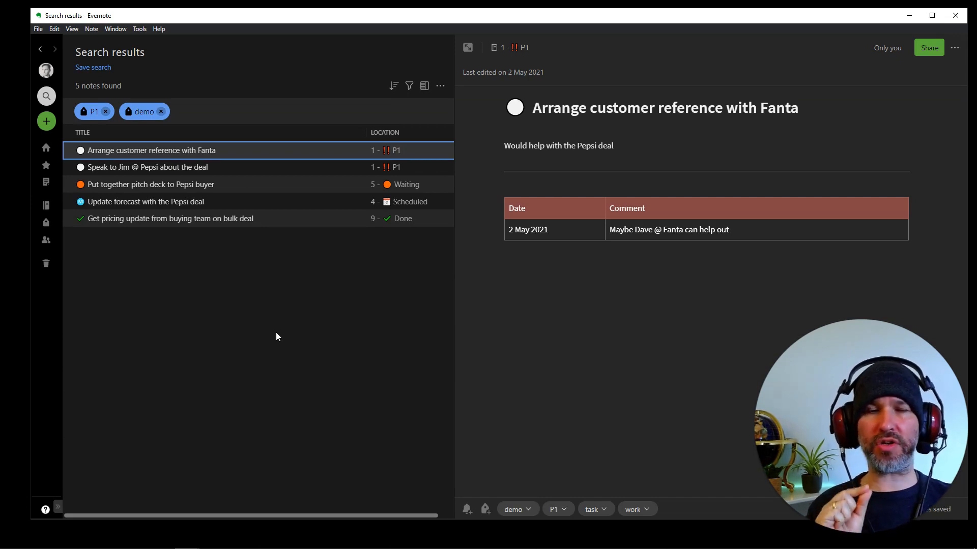
pyautogui.moveTo(187, 372)
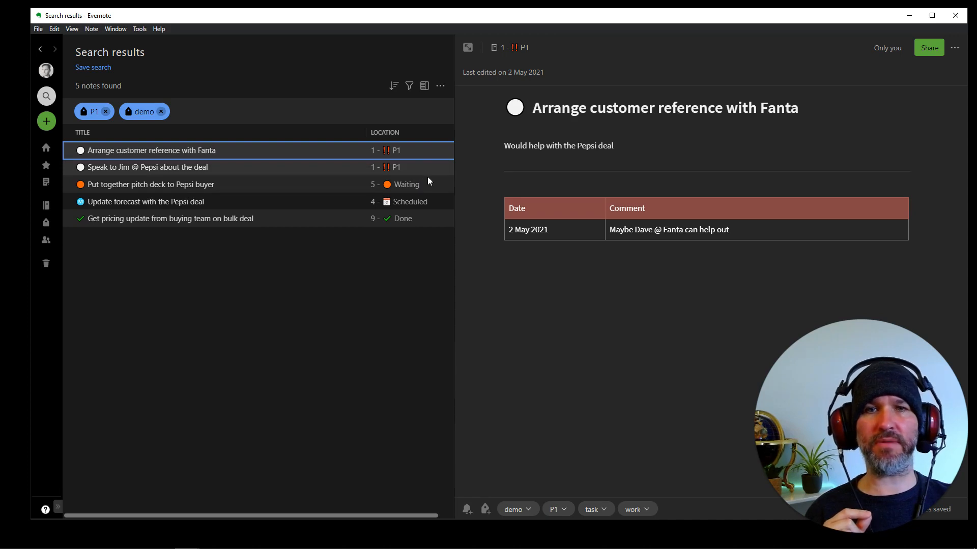
pyautogui.moveTo(435, 211)
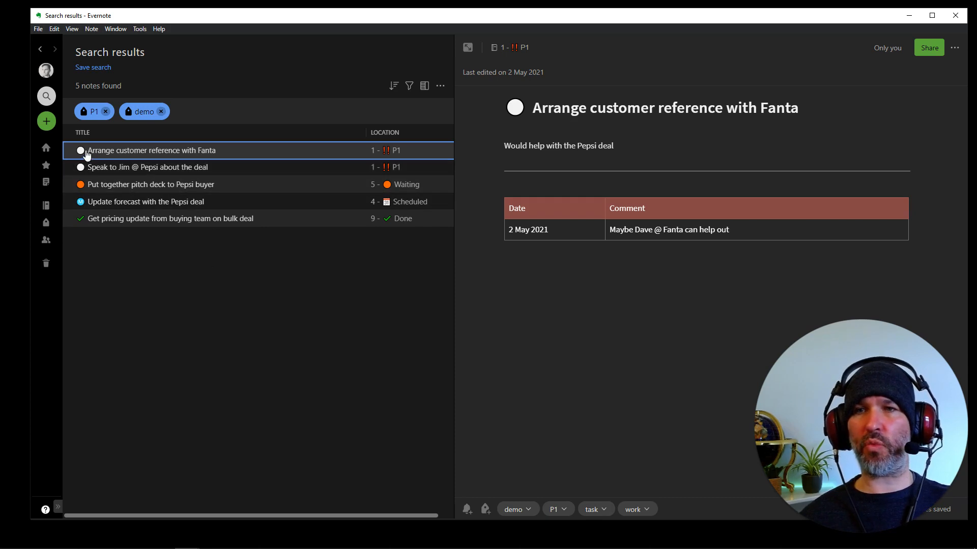
pyautogui.moveTo(119, 257)
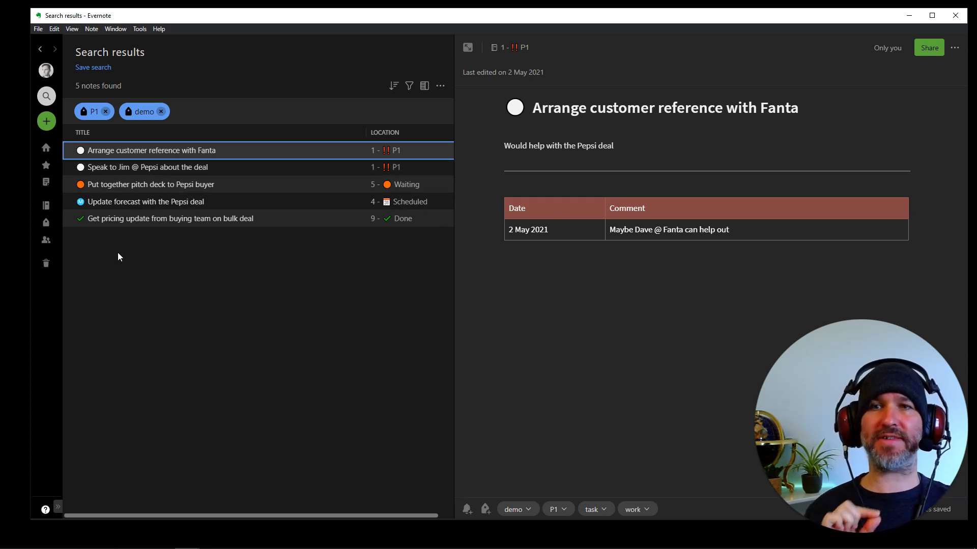
pyautogui.moveTo(110, 259)
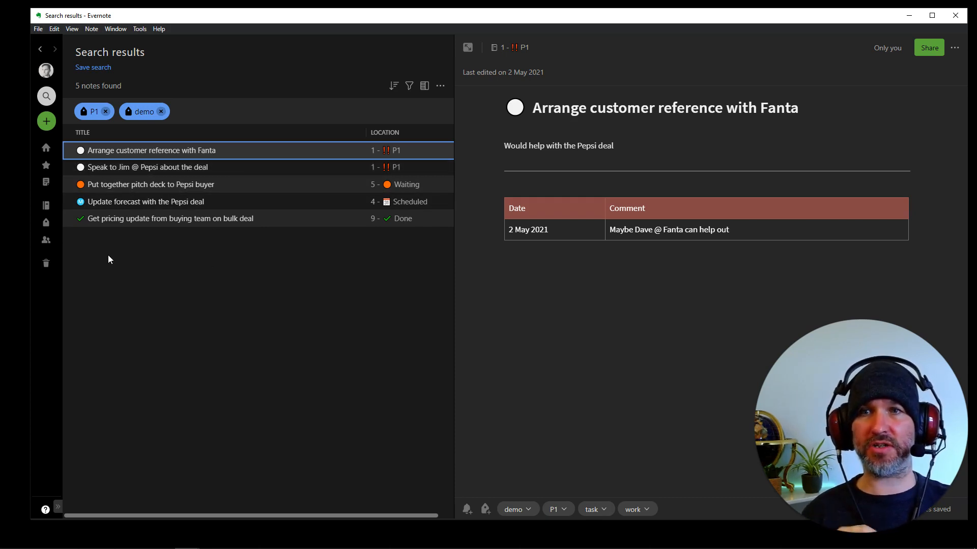
pyautogui.moveTo(143, 287)
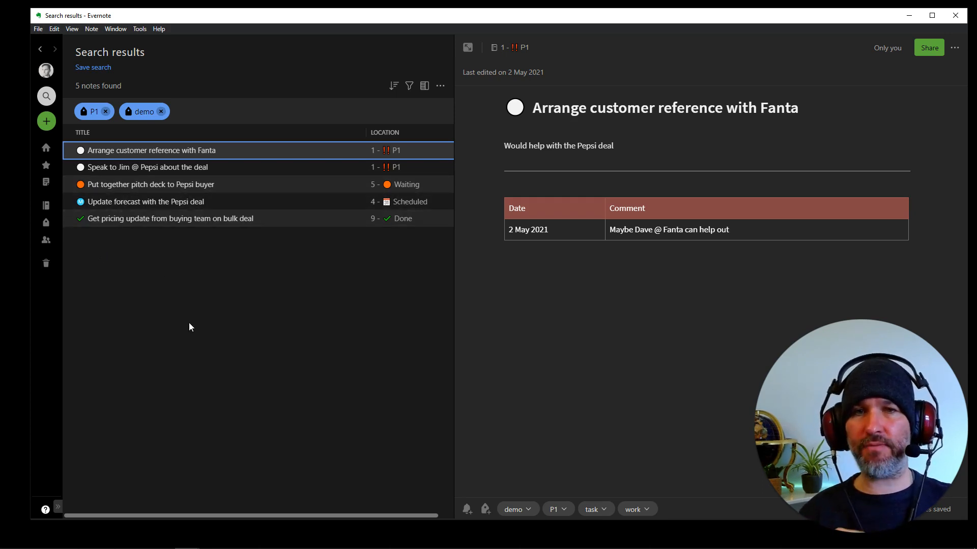
pyautogui.moveTo(127, 247)
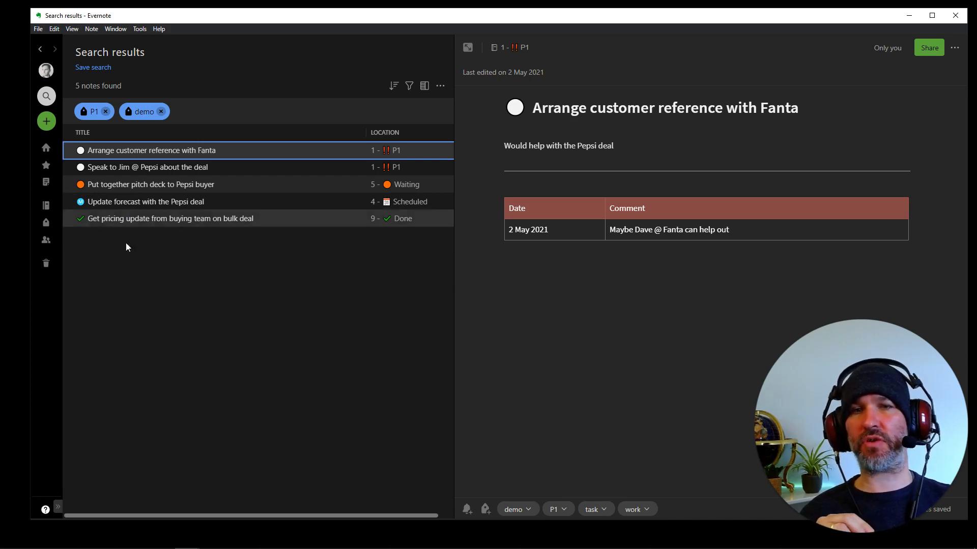
pyautogui.moveTo(193, 335)
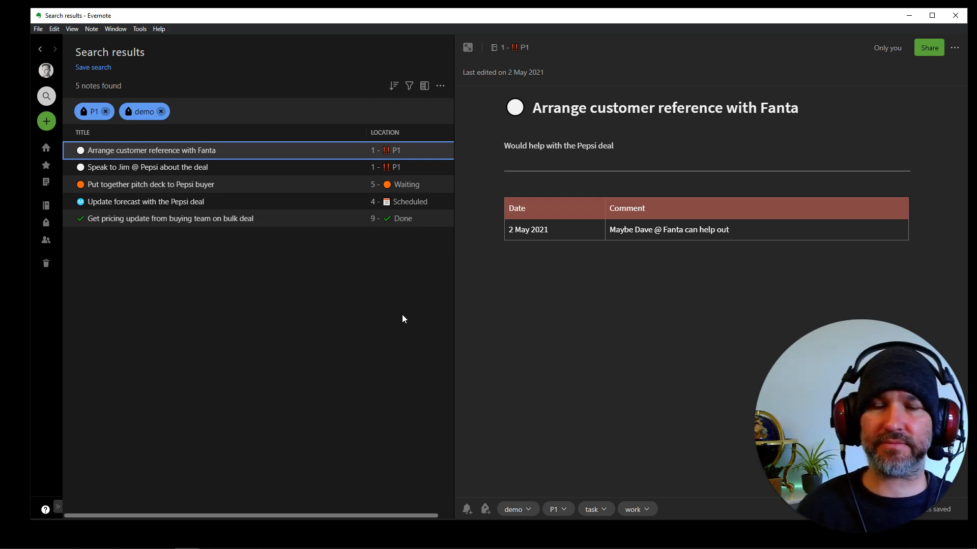
pyautogui.moveTo(346, 322)
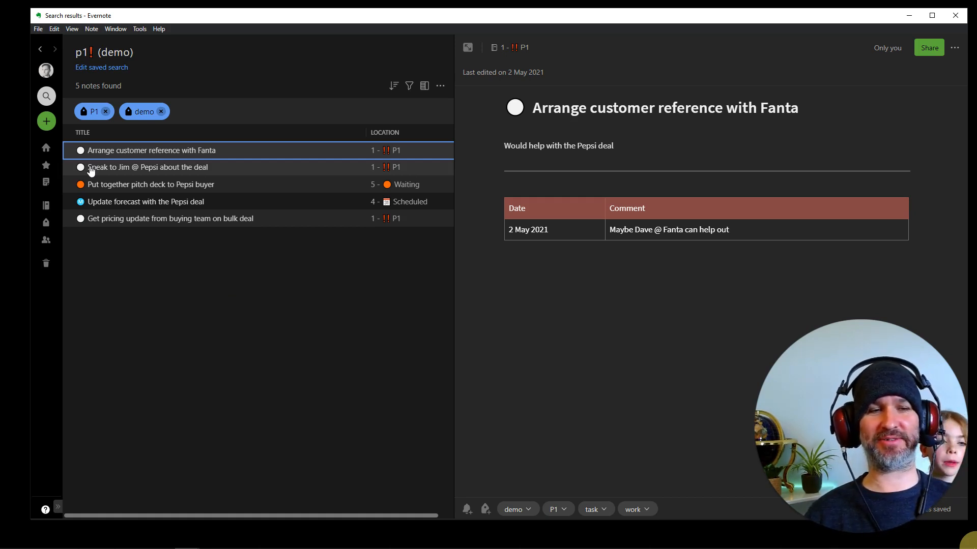
pyautogui.moveTo(164, 311)
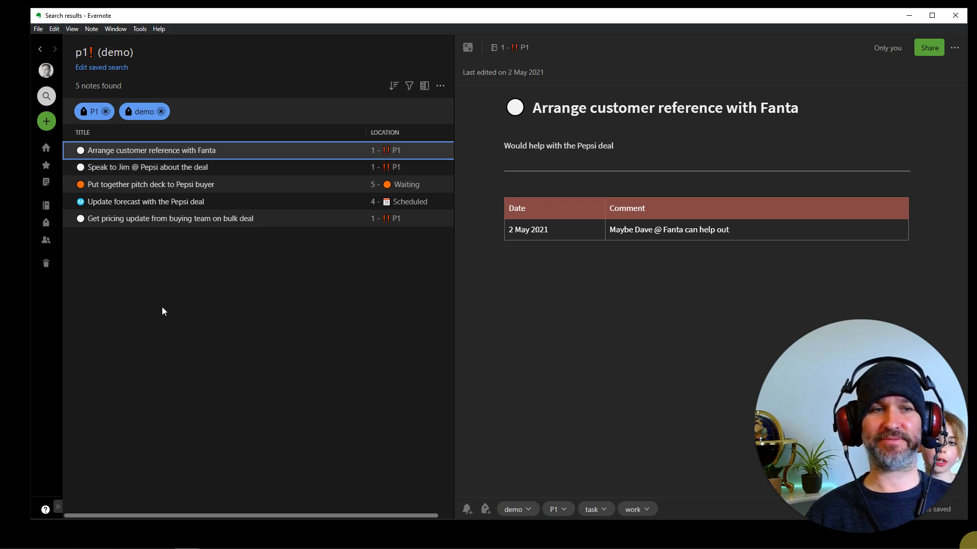